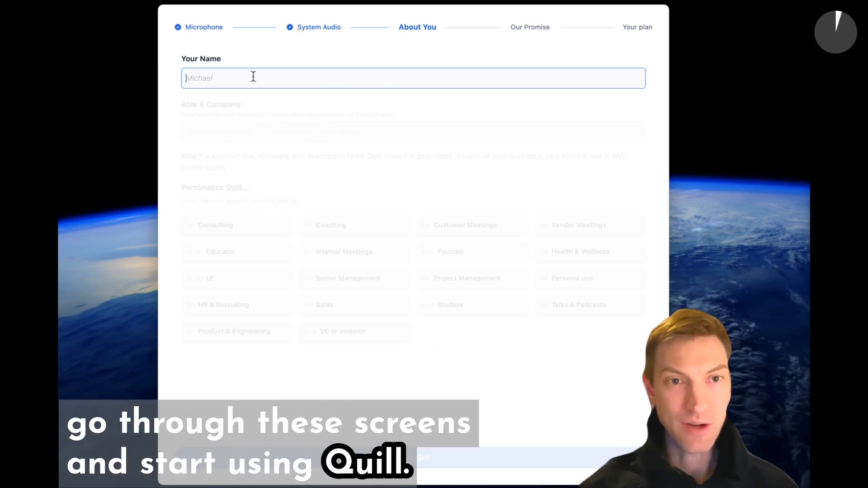
pyautogui.moveTo(311, 42)
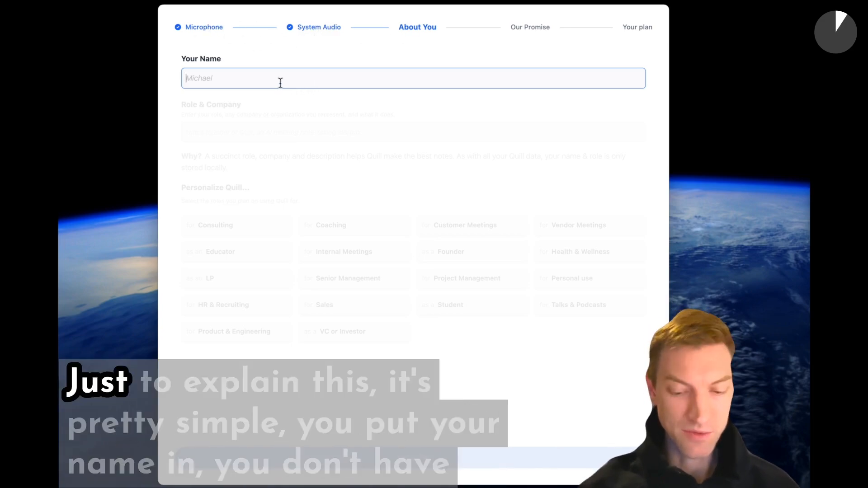
# - Enter name Nick Adam, describe yourself as CEO of an incredible next-gen meeting tool, and keep Founder as the only role
pyautogui.write('Nick')
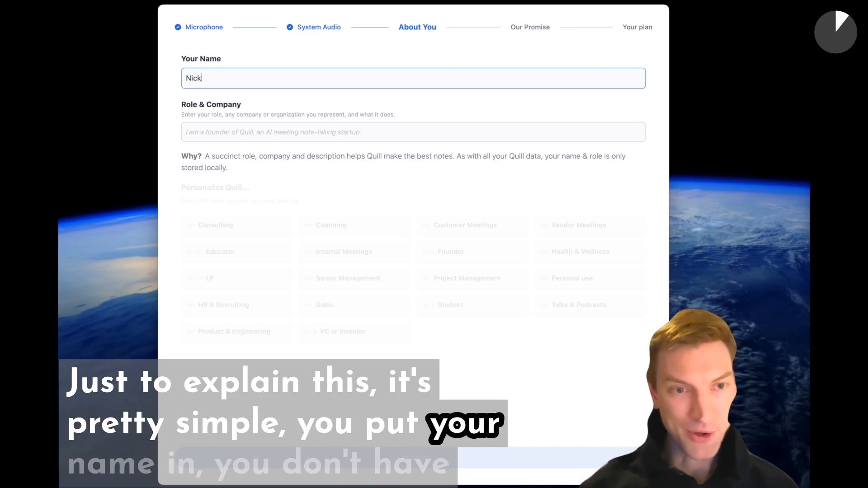
pyautogui.write('Adam')
pyautogui.click(413, 132)
pyautogui.write('I am CEO of Quill,')
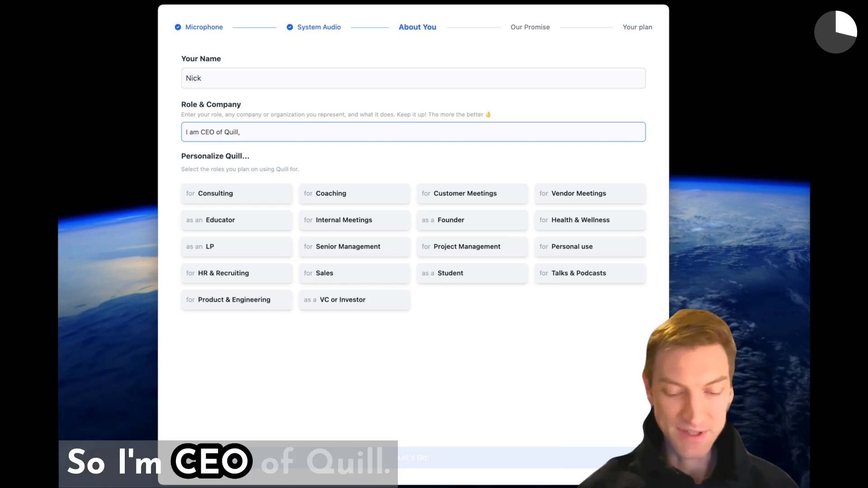
pyautogui.write('an incred')
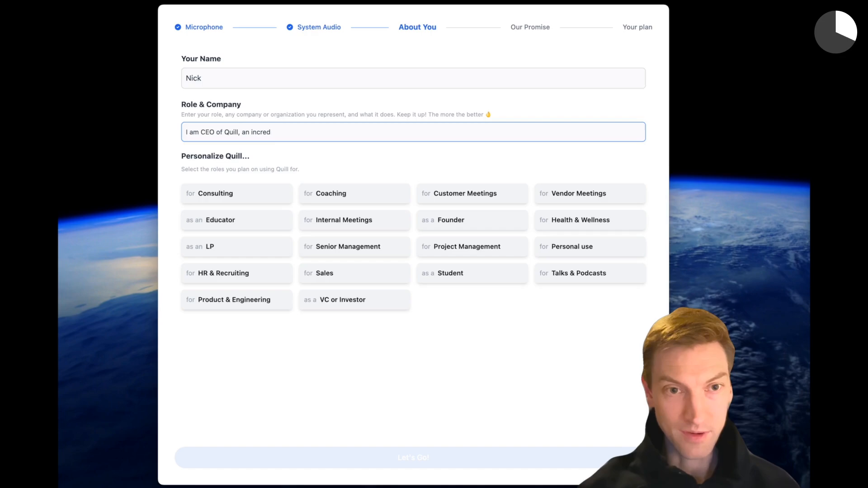
pyautogui.write('ible, next gen')
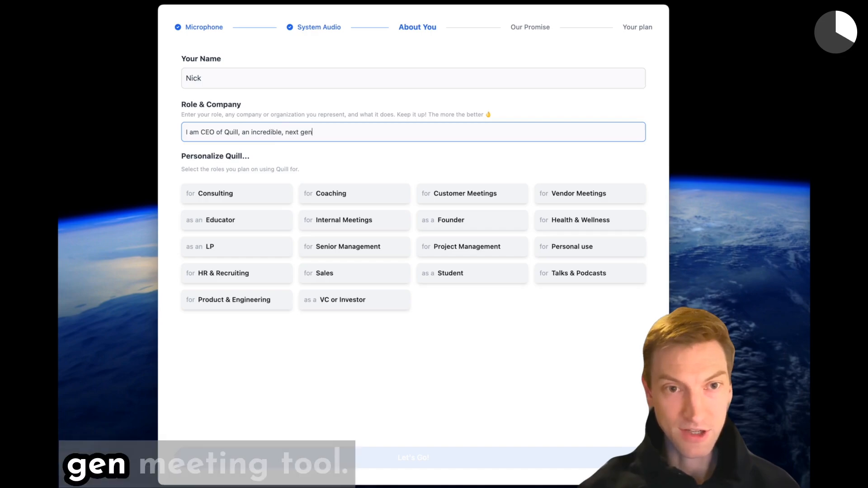
pyautogui.write('meeting tool.')
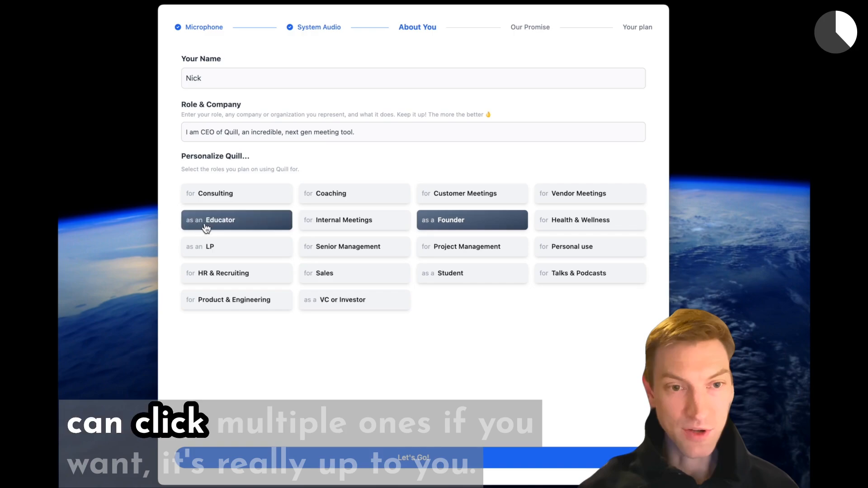
pyautogui.click(355, 220)
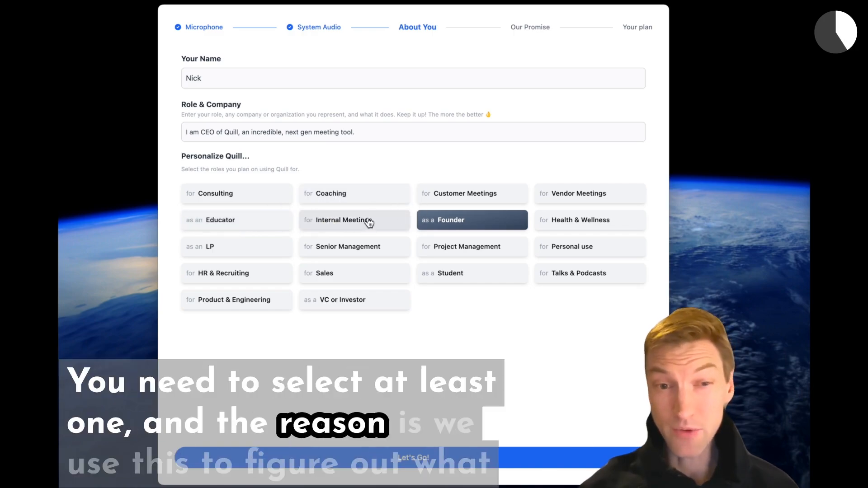
pyautogui.moveTo(482, 205)
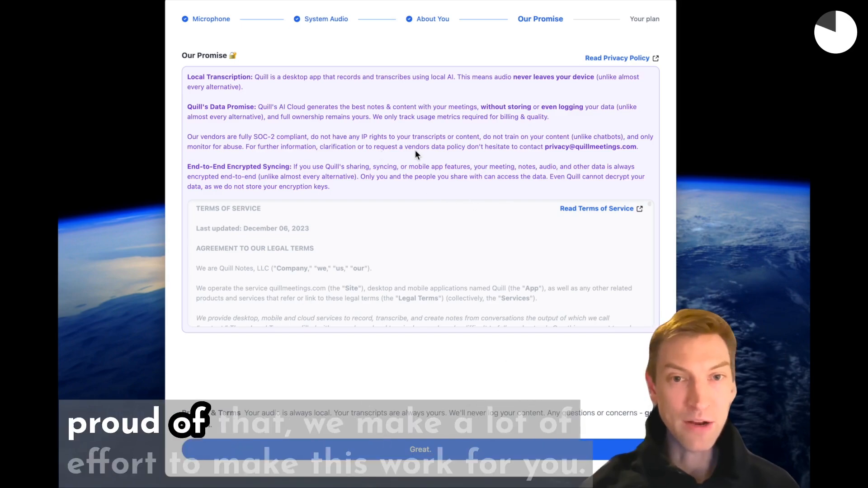
pyautogui.moveTo(527, 369)
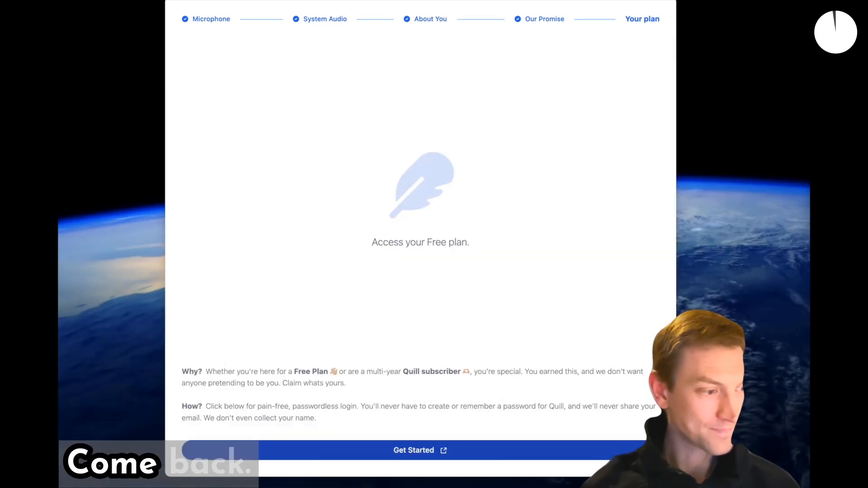
# - Claim the Free plan with Get Started, opening Quill's main window
pyautogui.click(420, 450)
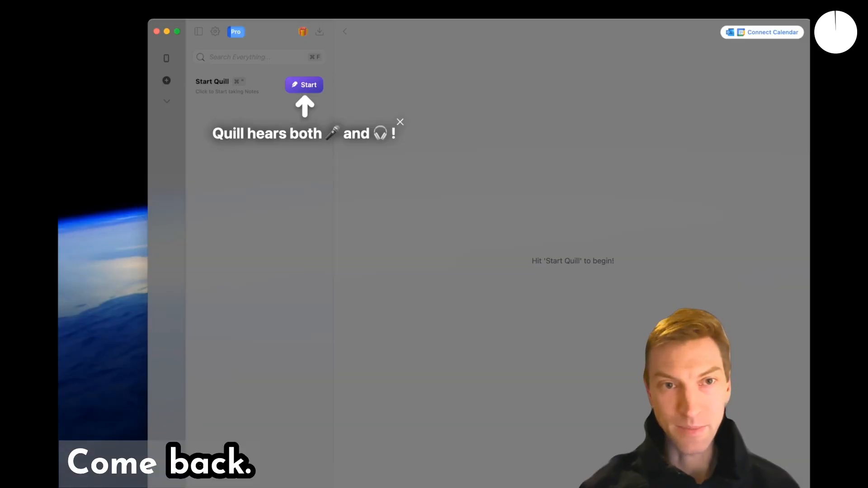